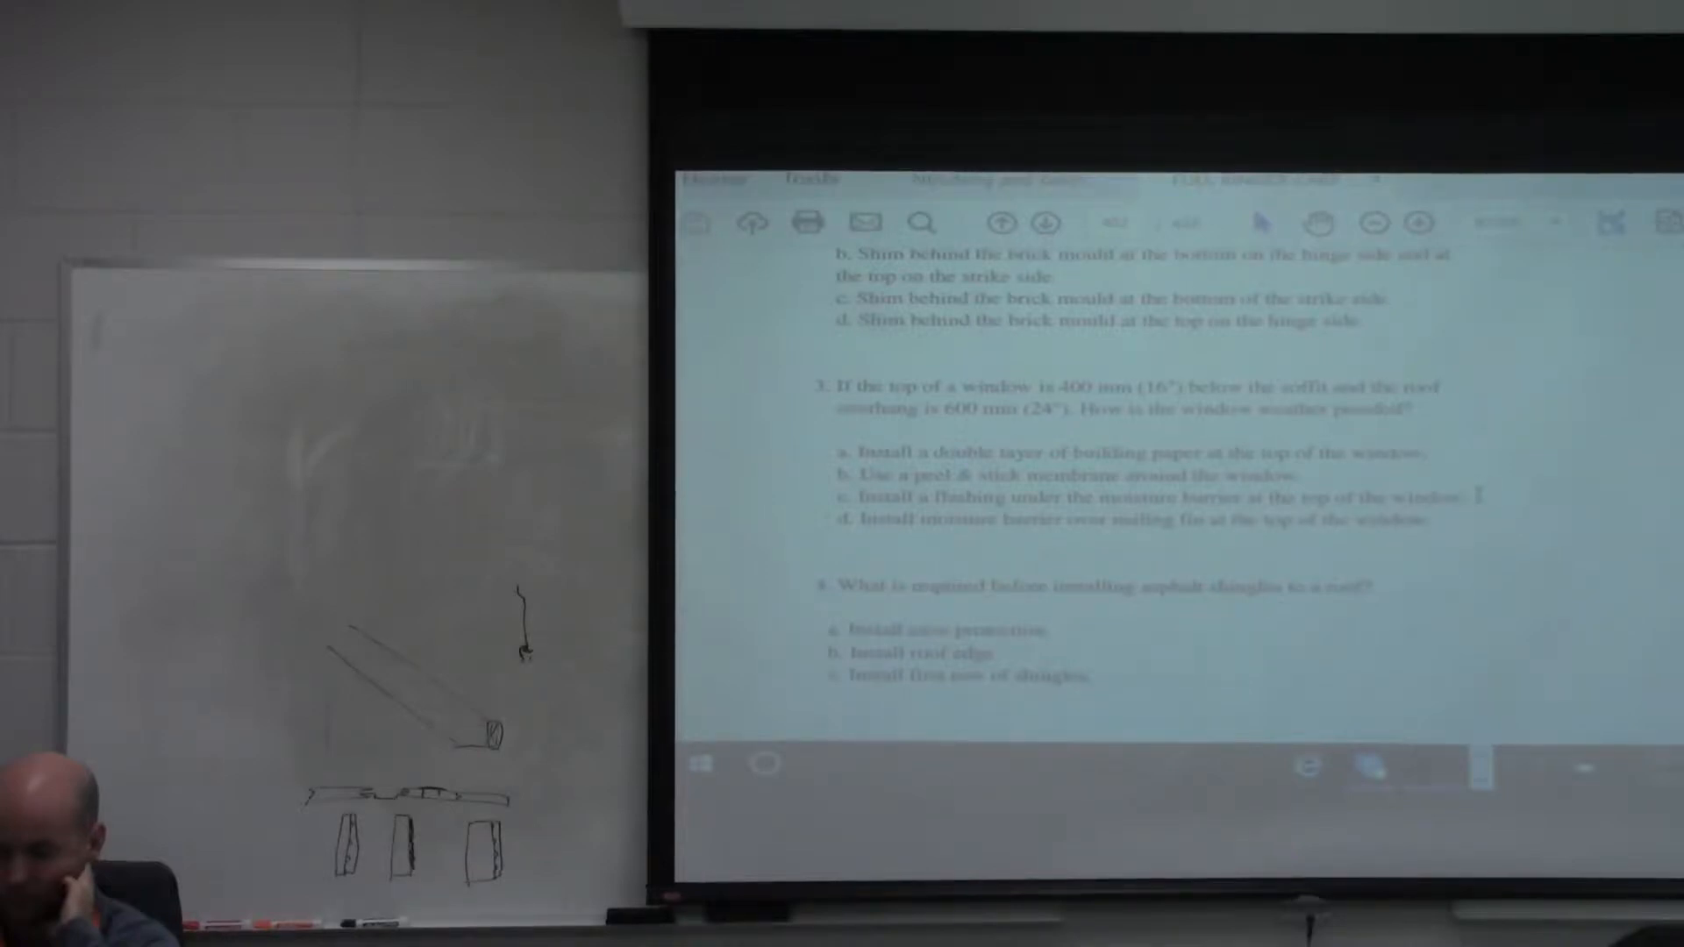
# Scroll the quiz PDF to chimney questions 5 and 6 on snow build-up and masonry shingling
pyautogui.moveTo(849, 496); pyautogui.dragTo(1472, 496)
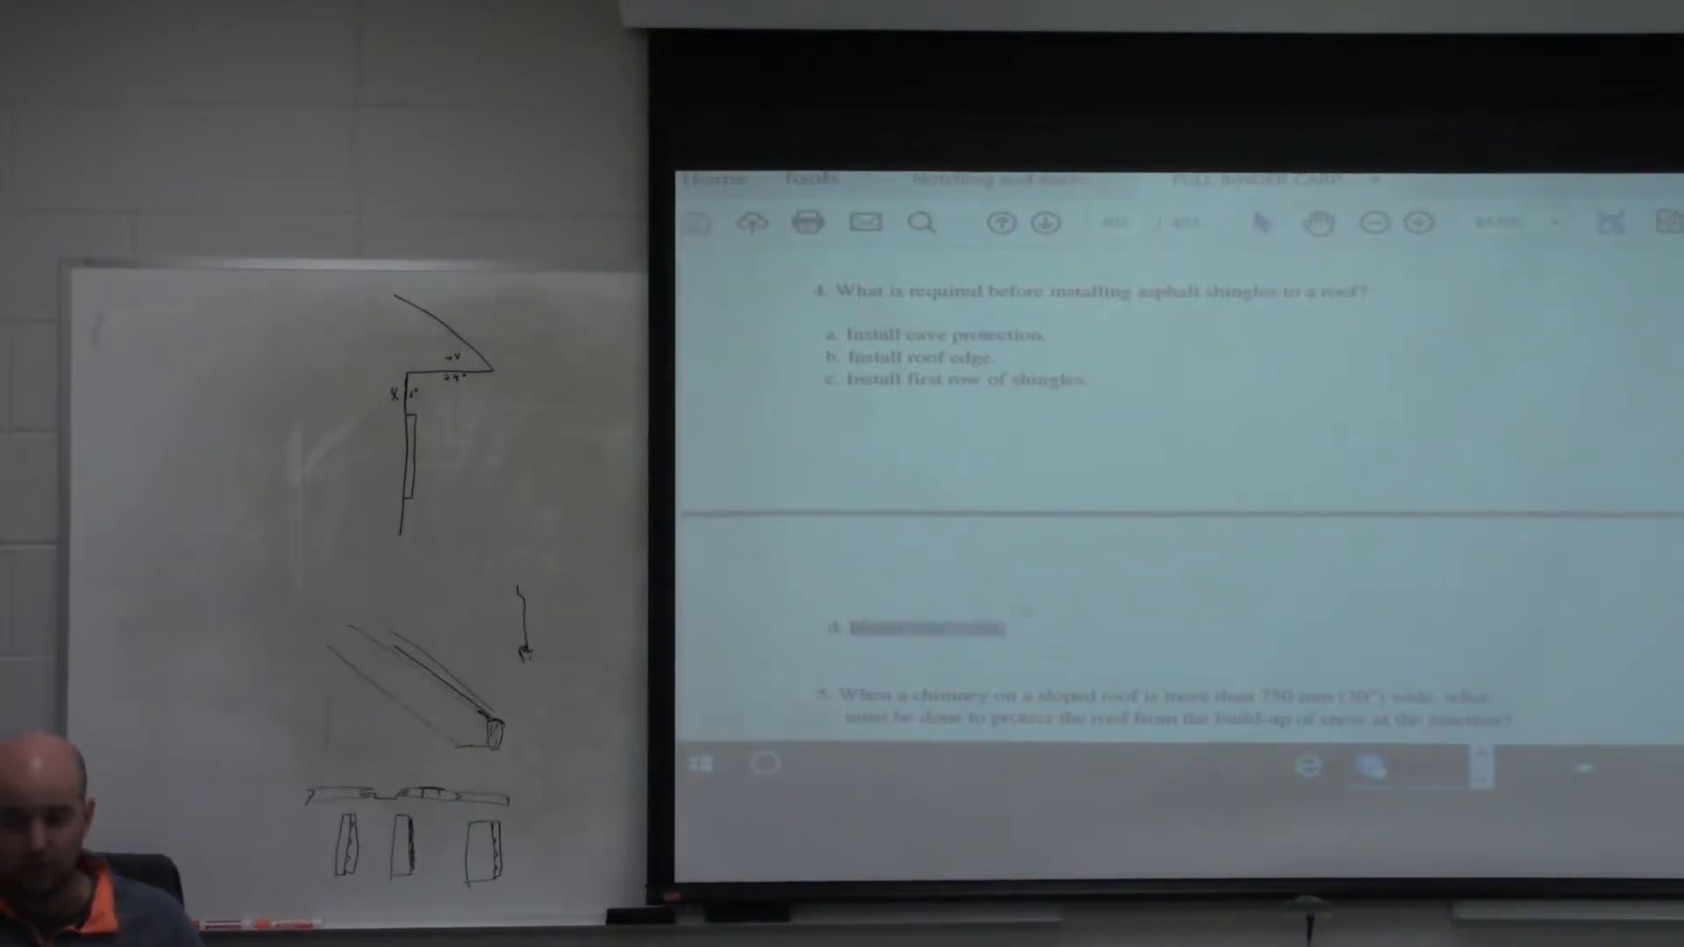
pyautogui.moveTo(1379, 331)
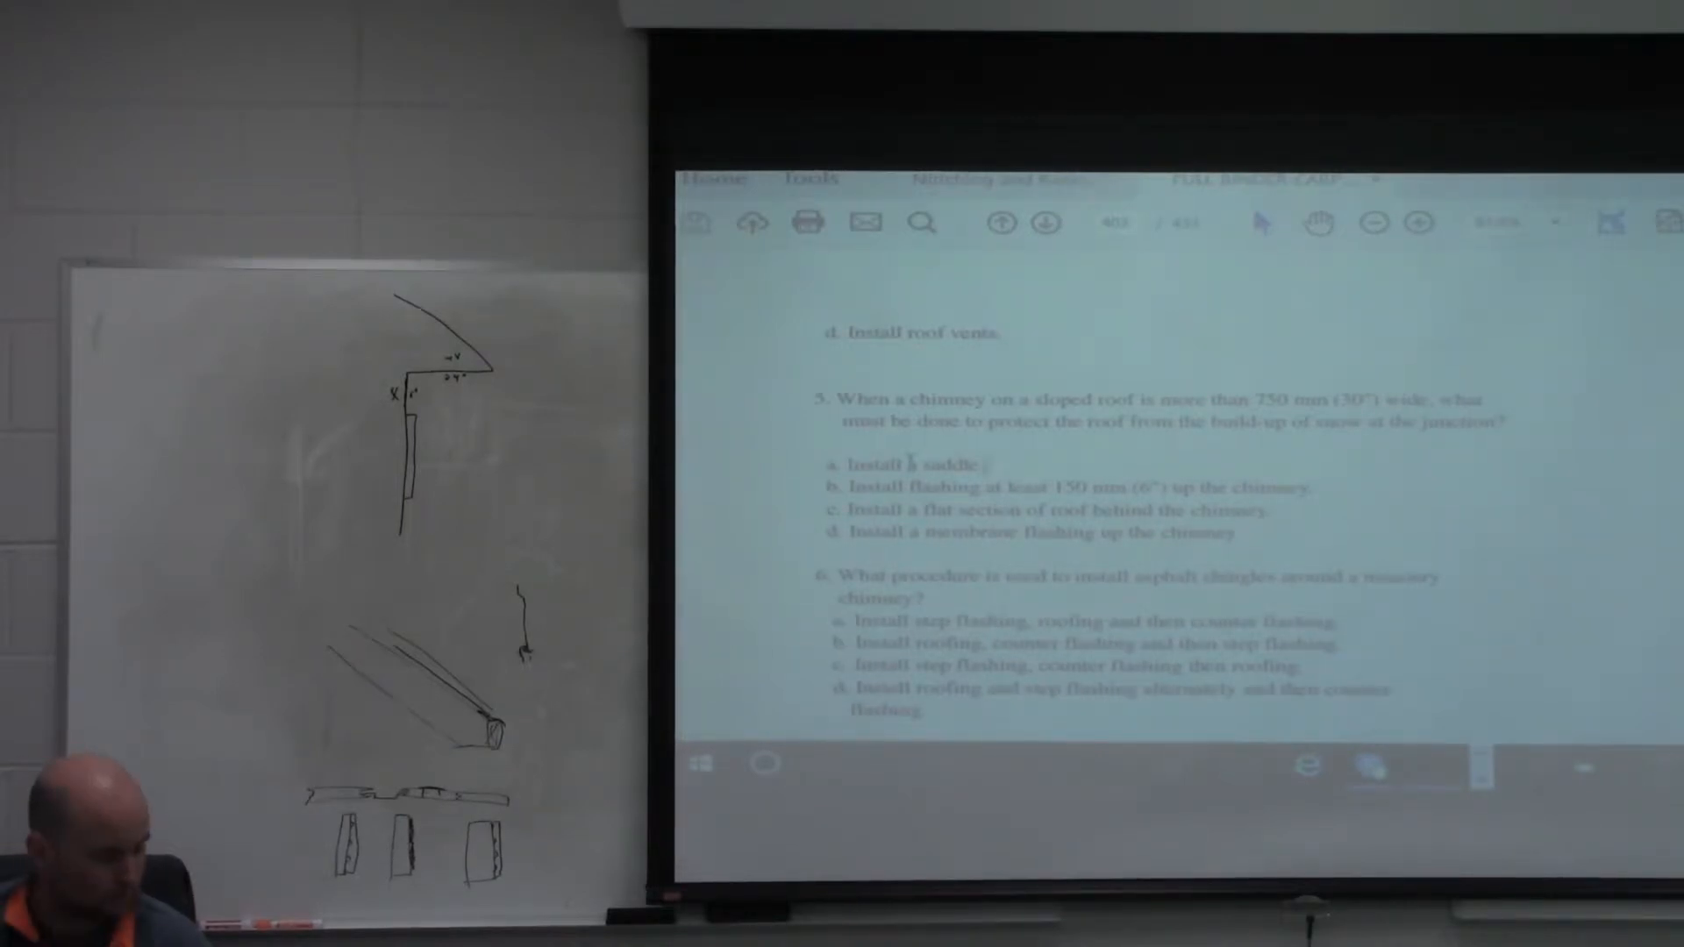
# Scroll down so question 7 on fastening angle iron starts below question 6
pyautogui.scroll(-3)
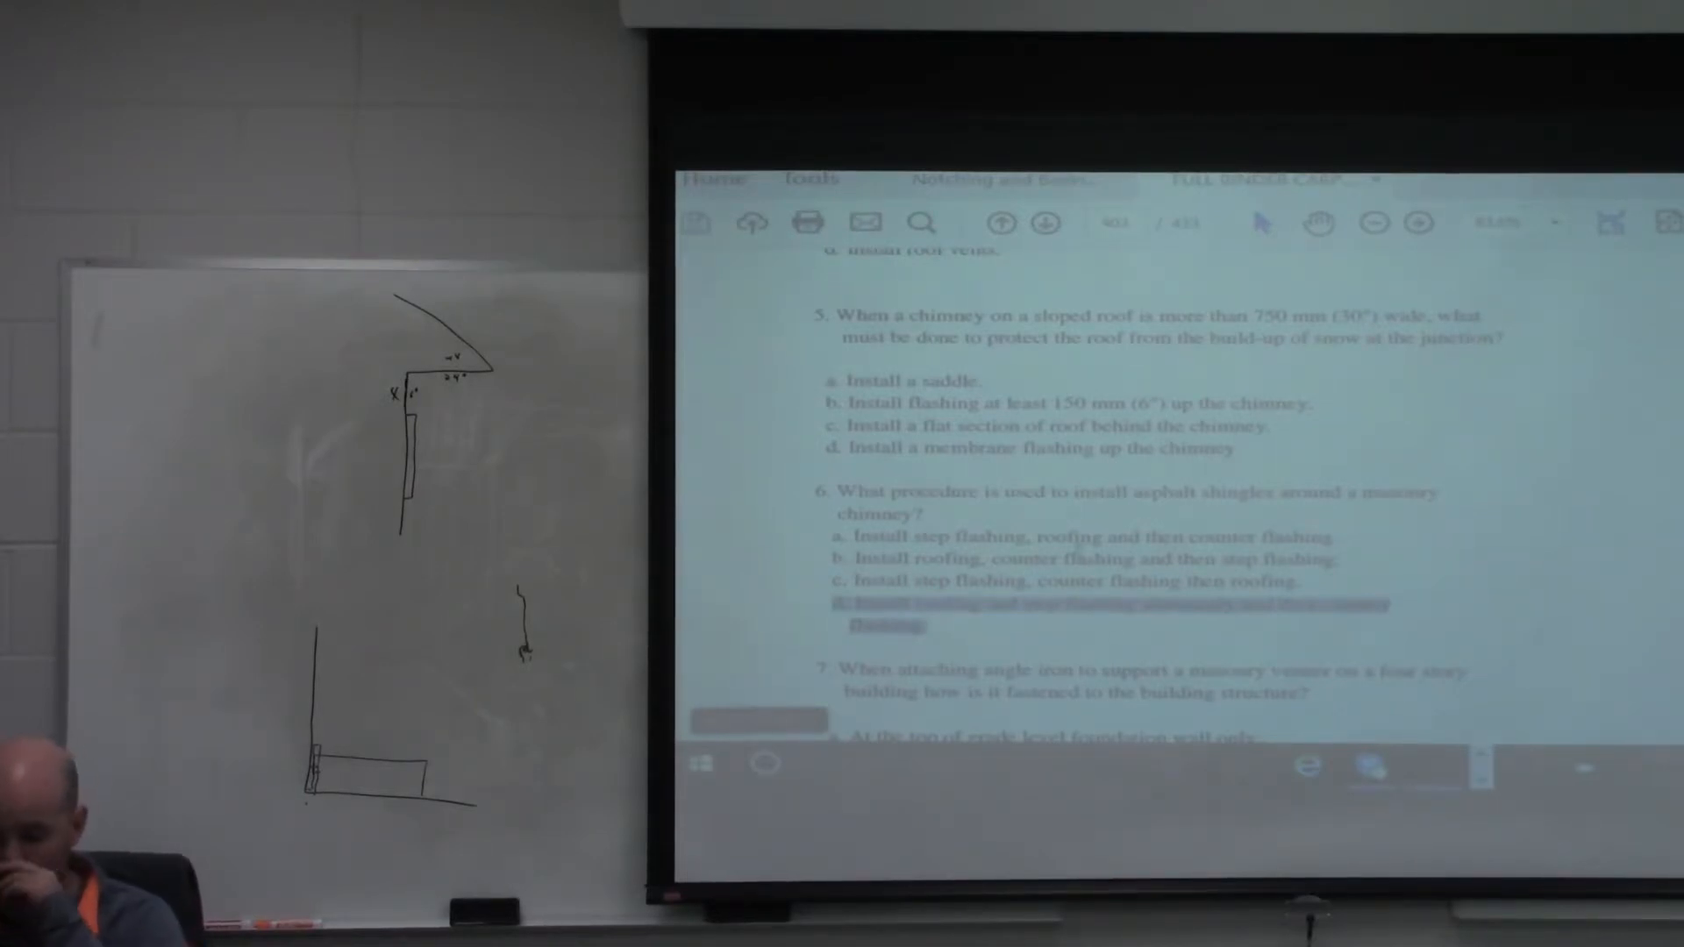
# Scroll page 403 to show question 7 fully with question 8 on vertical vinyl siding below
pyautogui.scroll(-3)
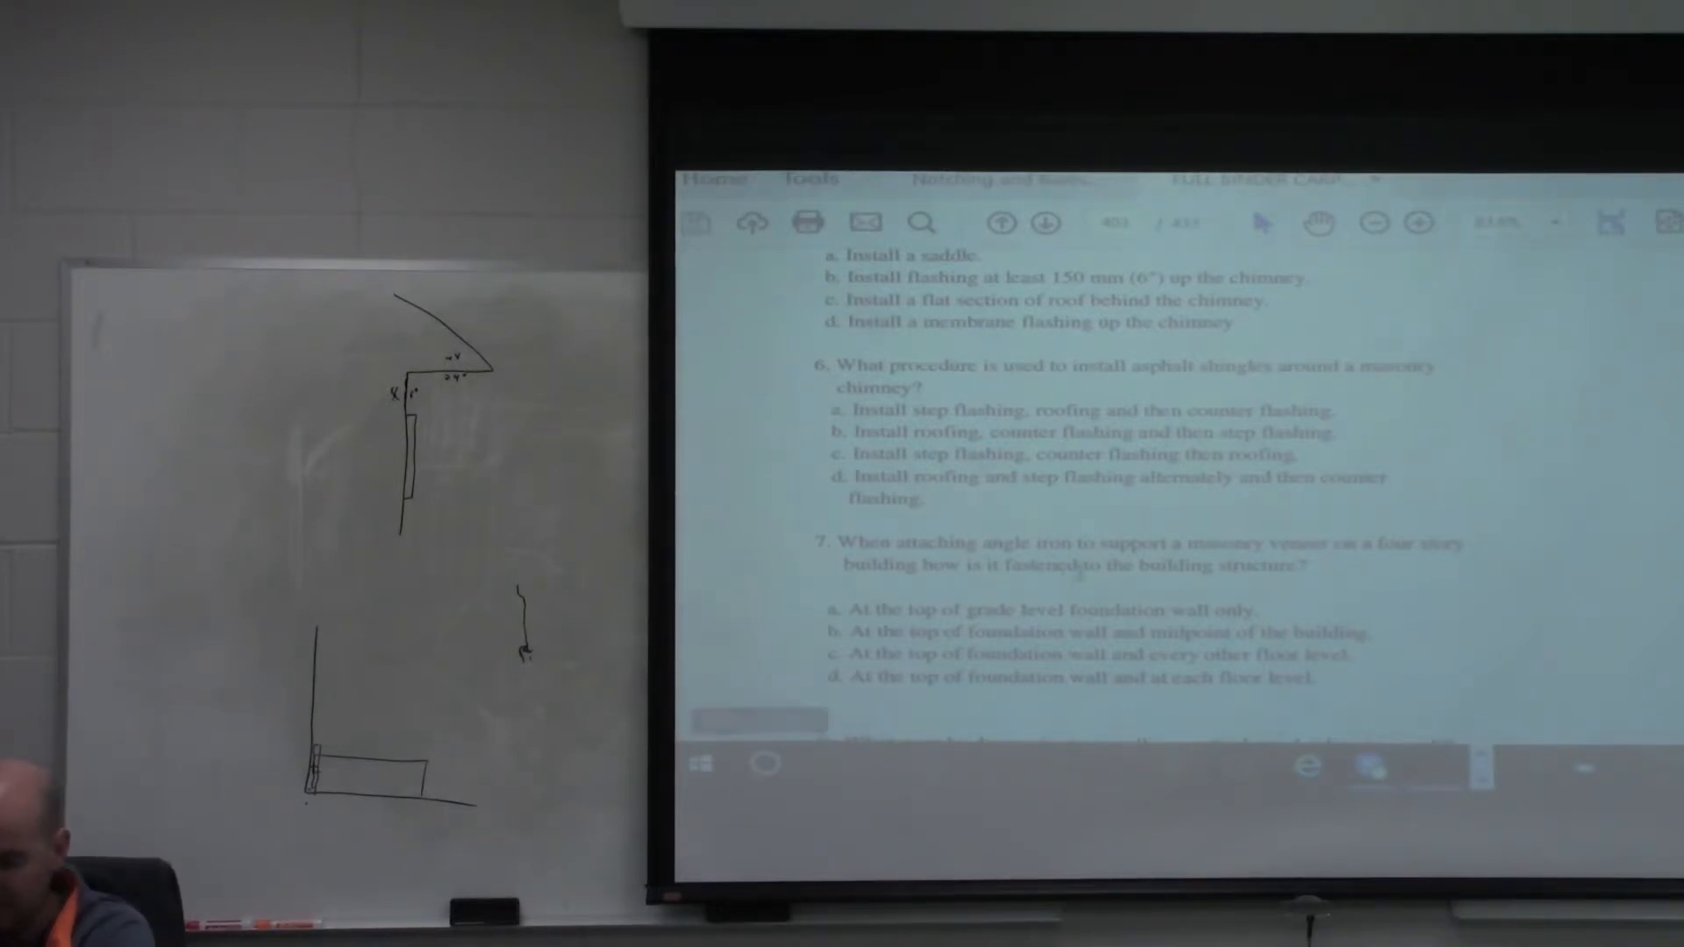
pyautogui.scroll(-3)
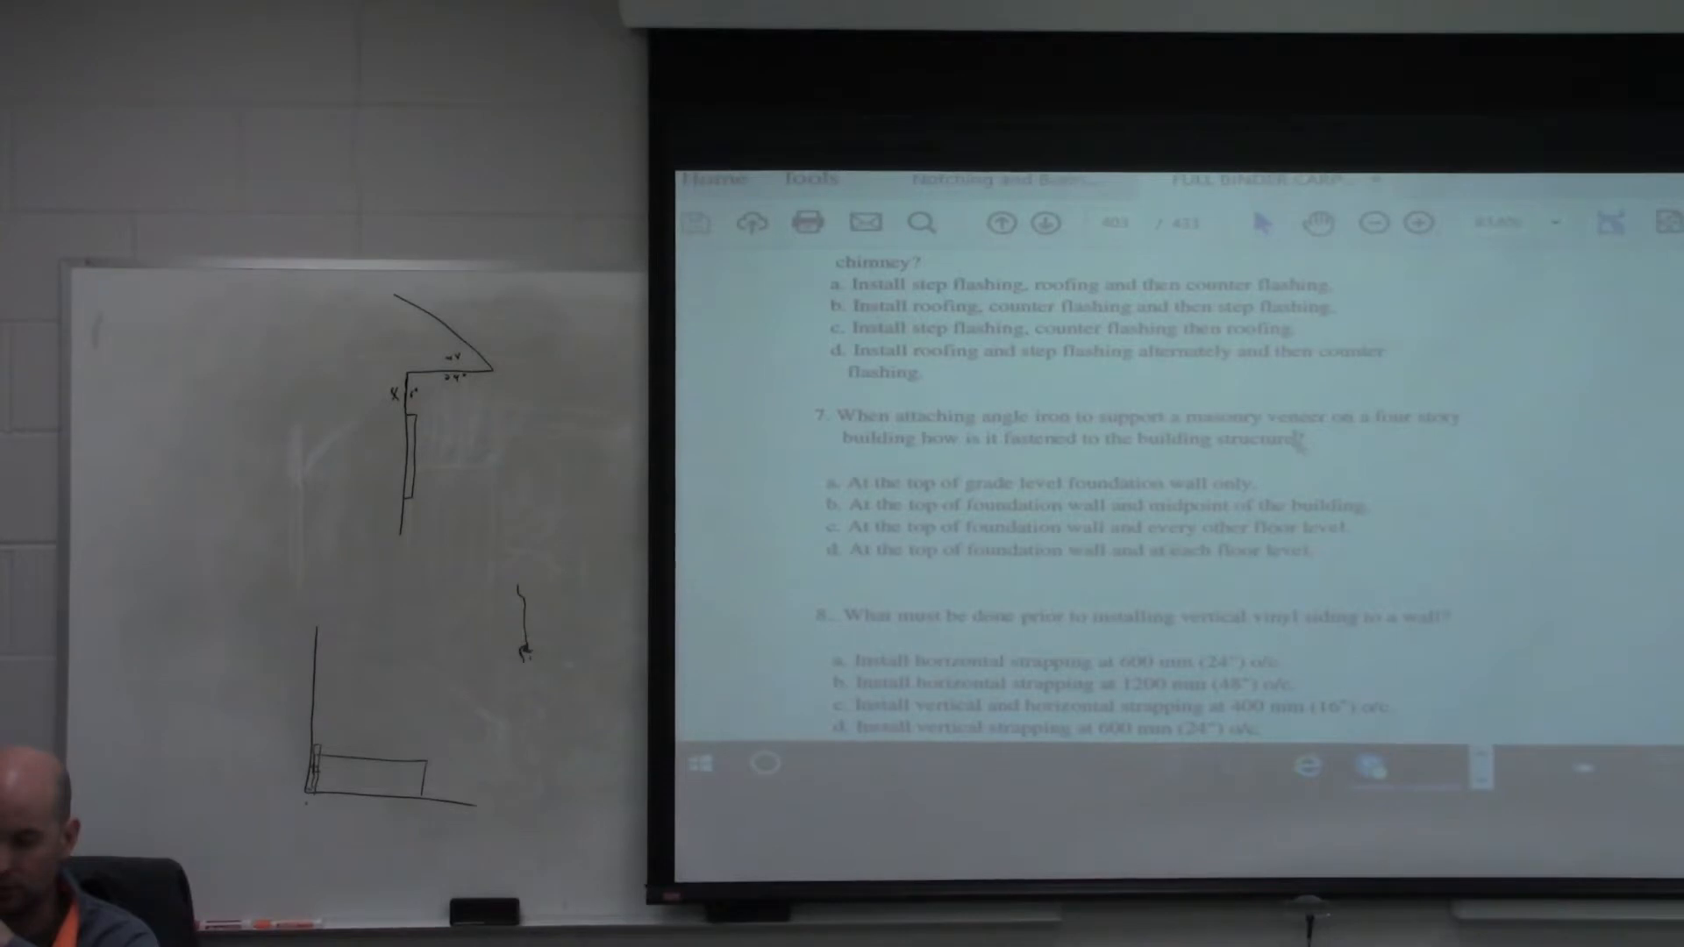
pyautogui.moveTo(1299, 441)
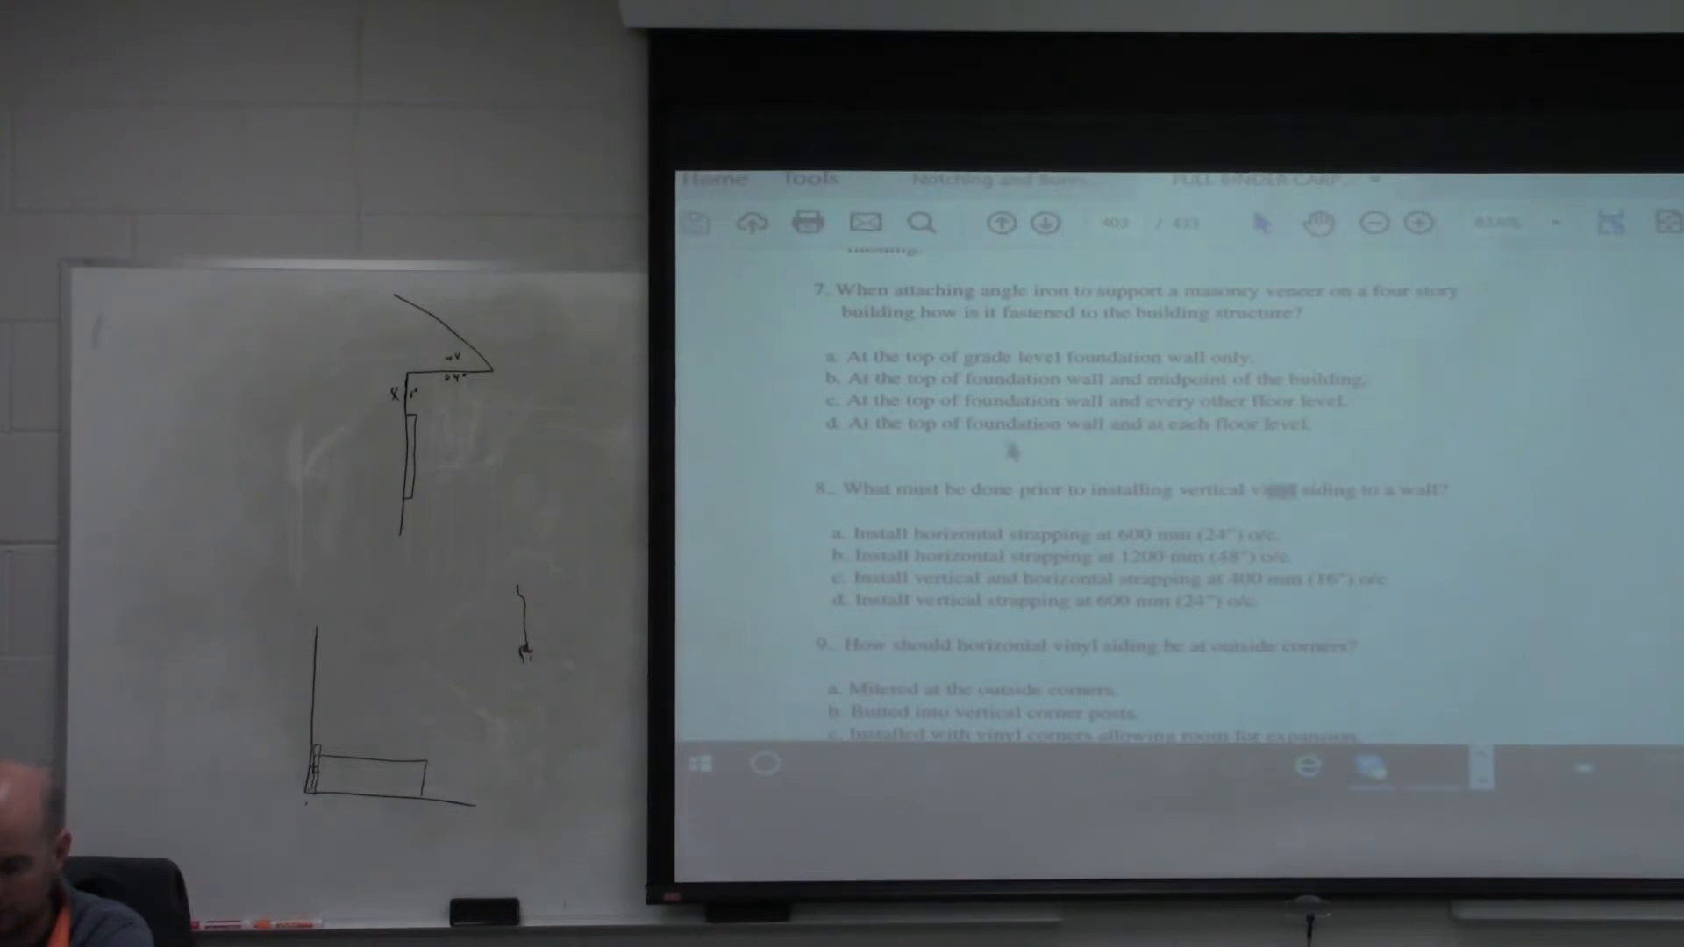
# Scroll slightly so question 9 on outside corners is fully visible below question 8
pyautogui.scroll(-3)
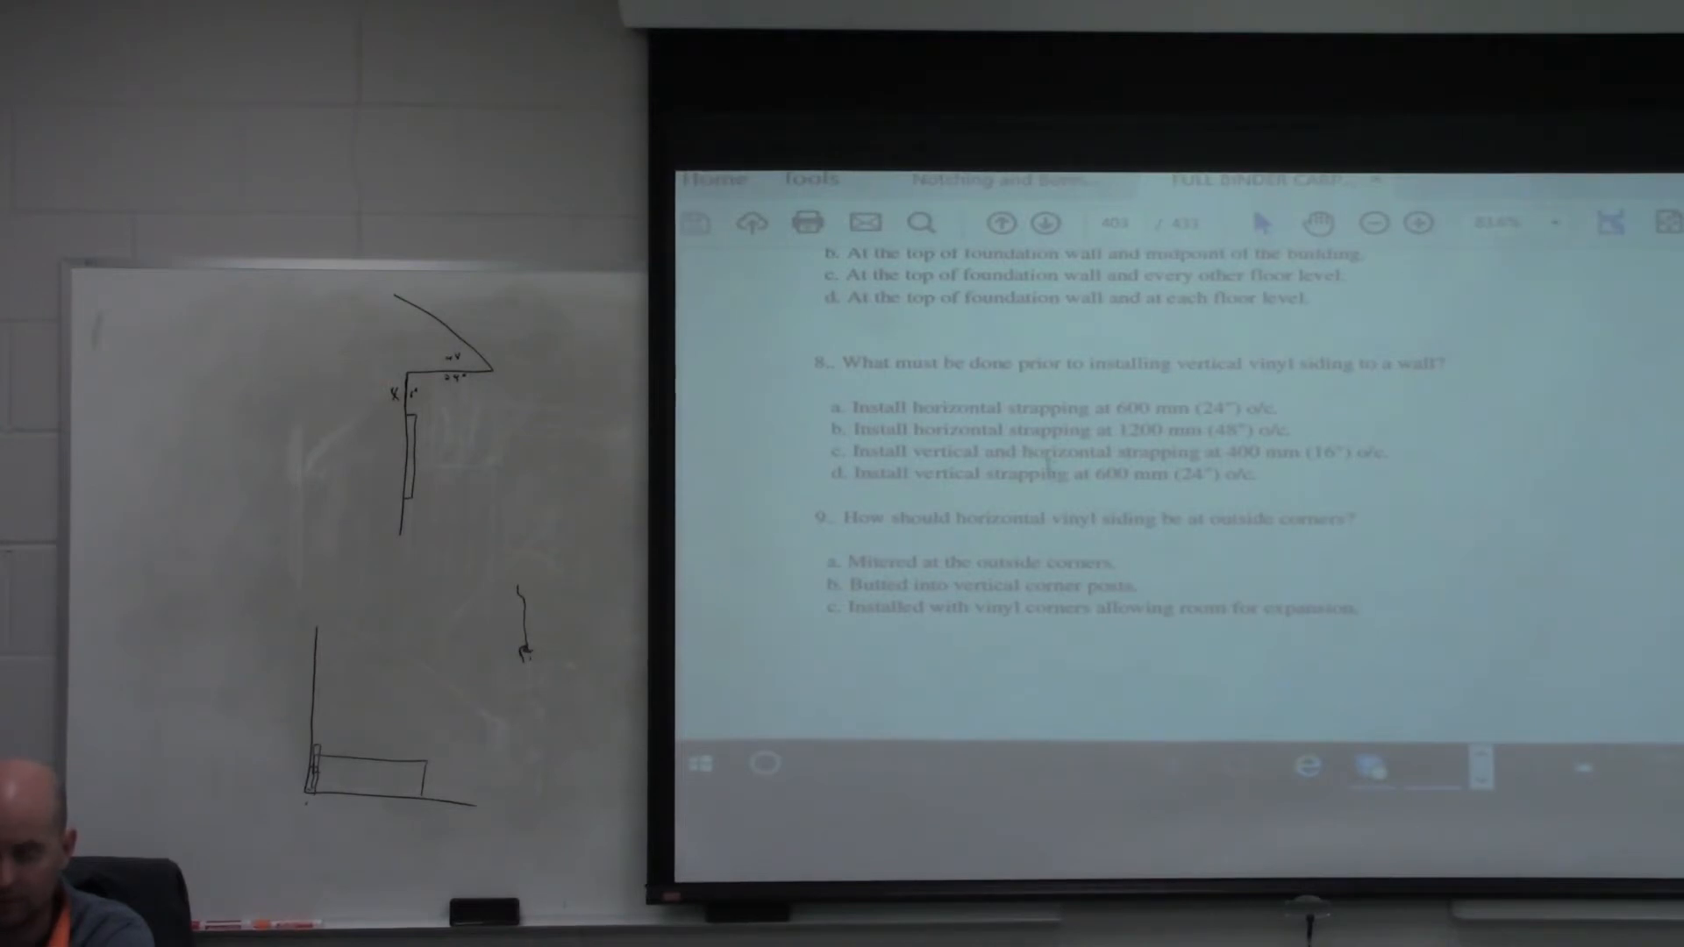
# Scroll past the page break to question 9's option d and the start of question 10
pyautogui.scroll(-3)
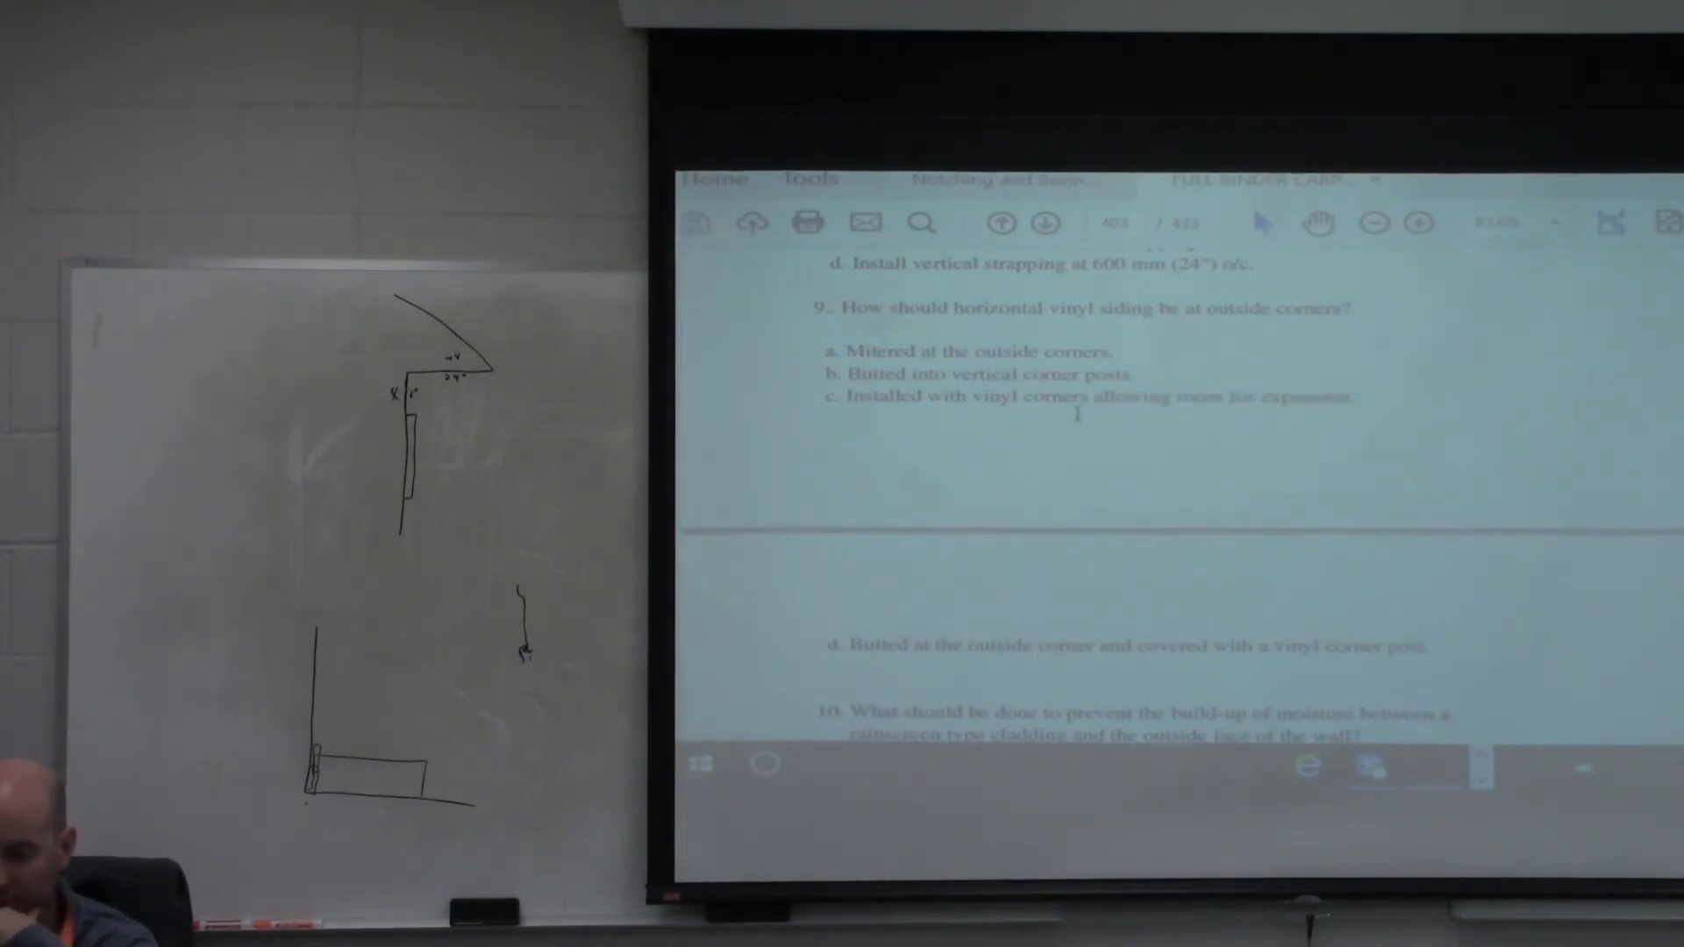
# Scroll page 404 to show question 10 on rainscreen moisture and question 11 on frieze boards
pyautogui.scroll(-3)
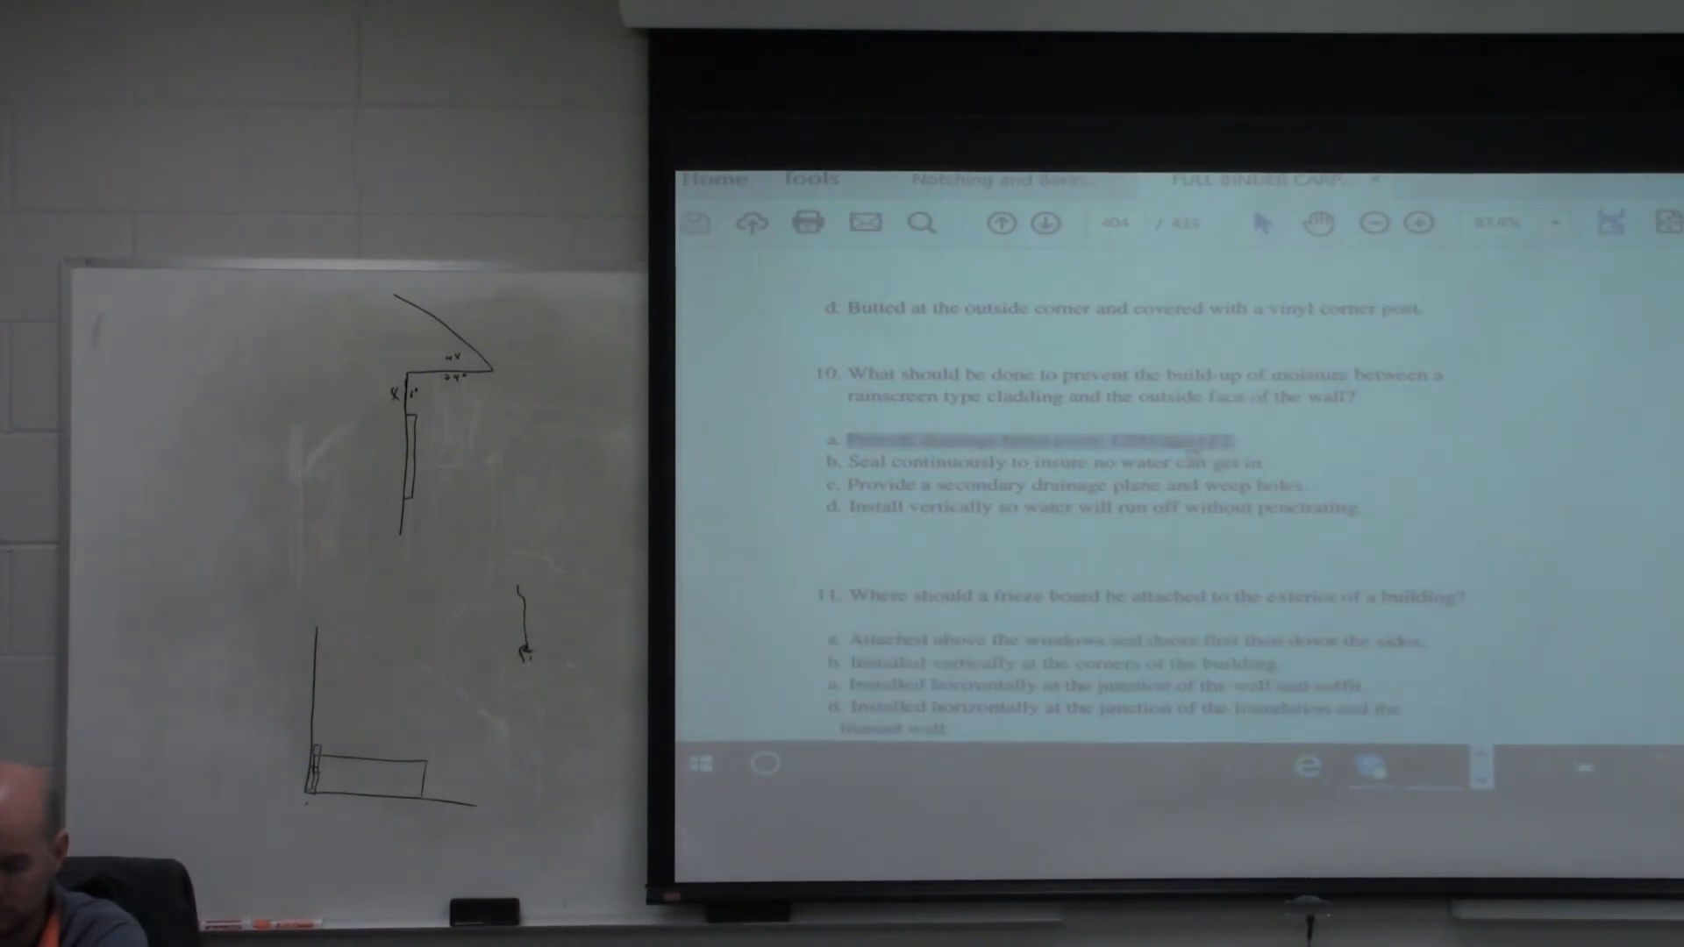
pyautogui.scroll(-3)
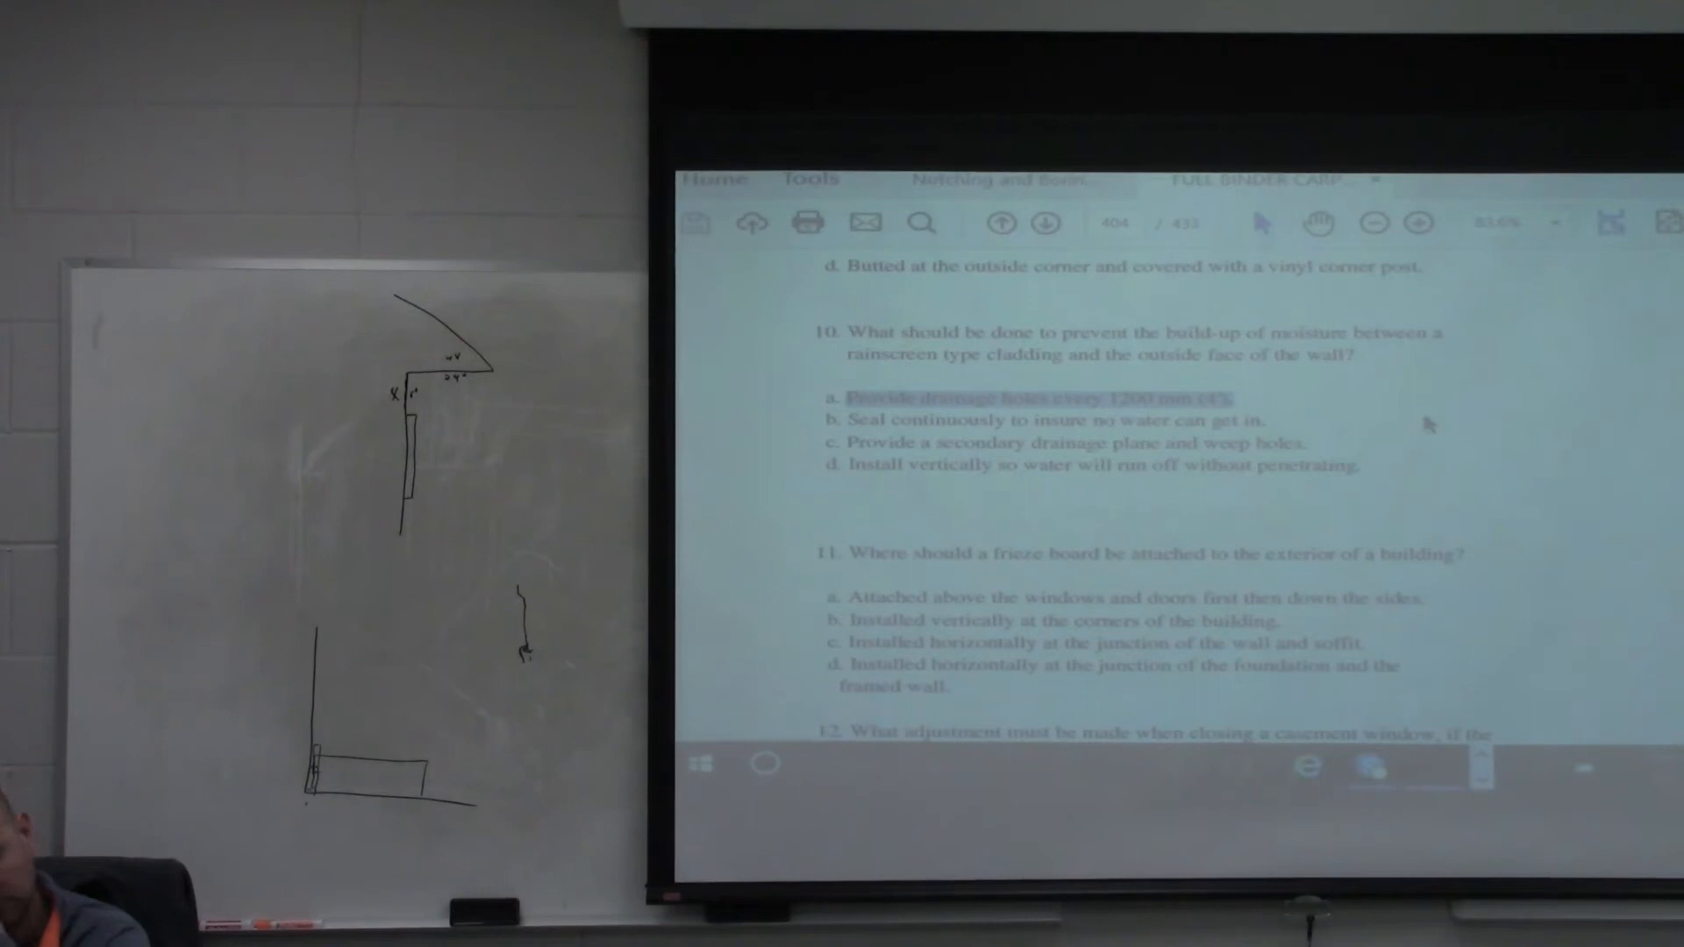